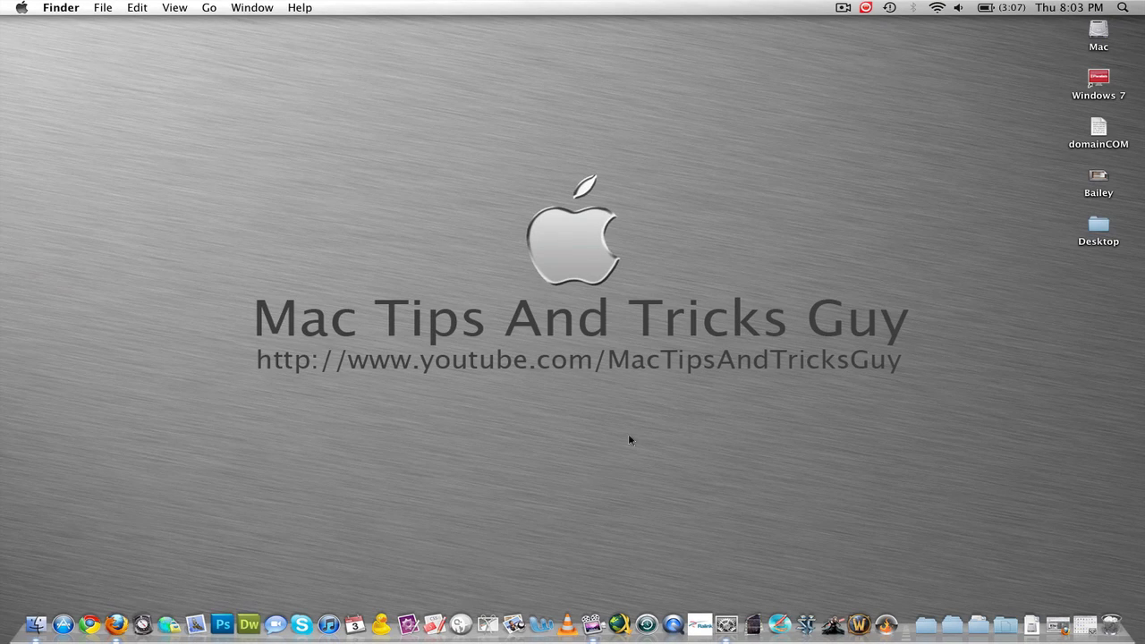
mouse_move(723, 365)
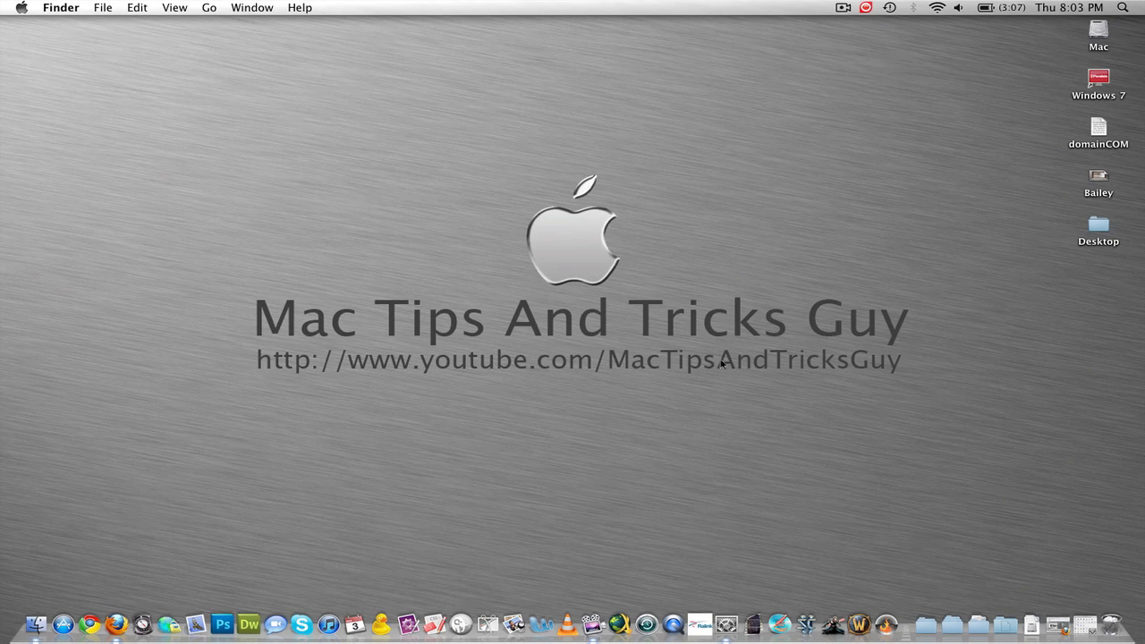
mouse_move(937, 8)
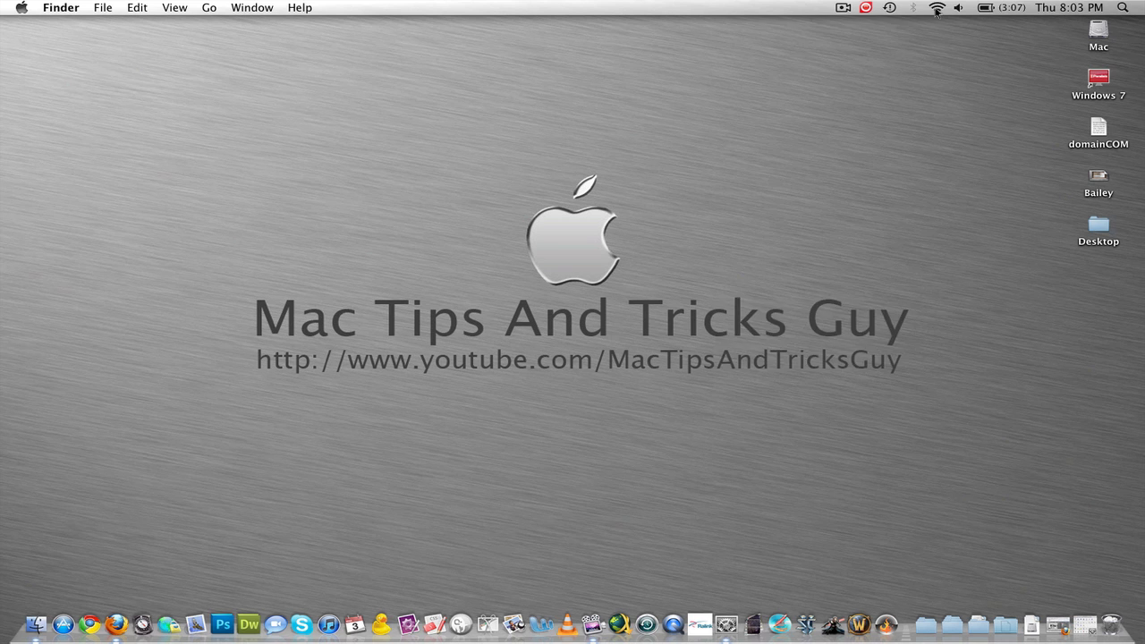
Join the open linksys Wi-Fi network from the AirPort menu
left_click(937, 7)
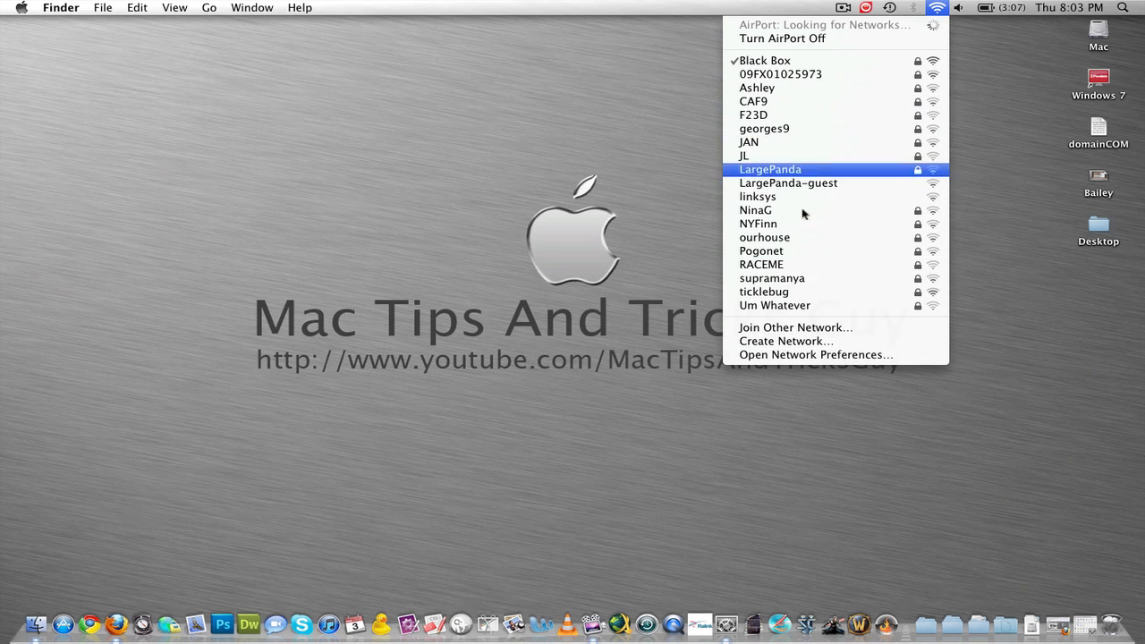
mouse_move(764, 128)
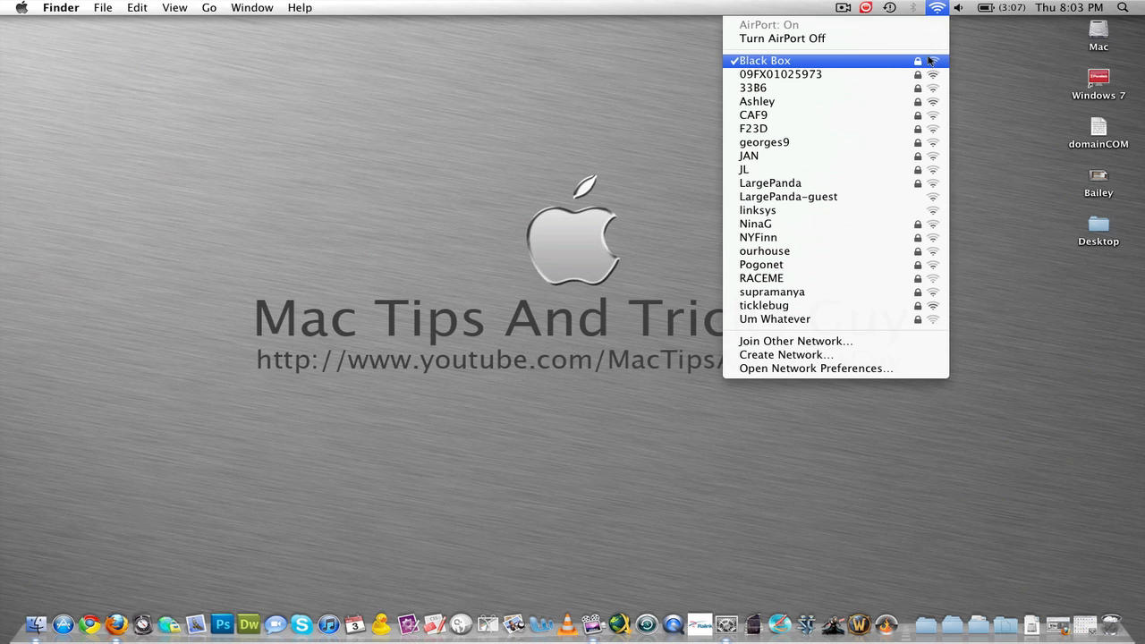
mouse_move(799, 67)
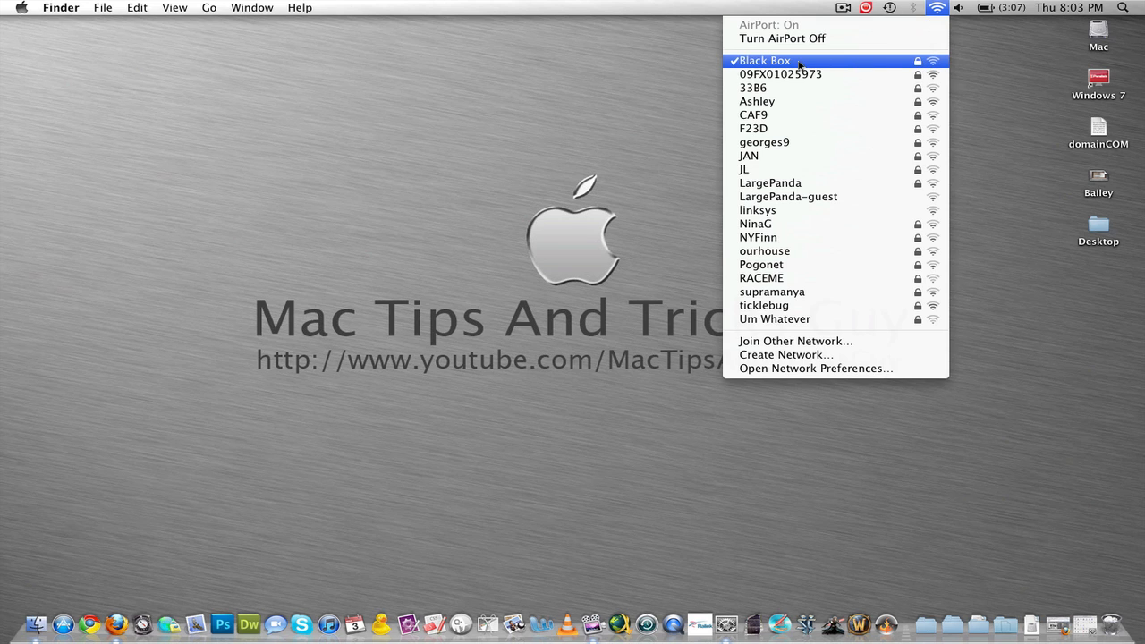
mouse_move(758, 210)
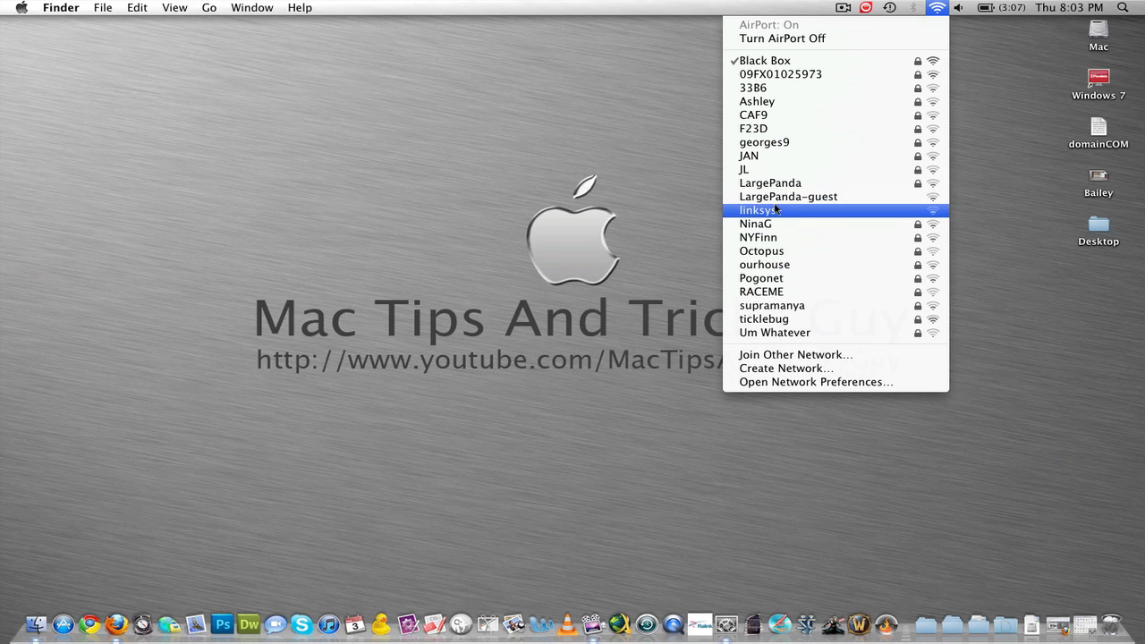
mouse_move(821, 215)
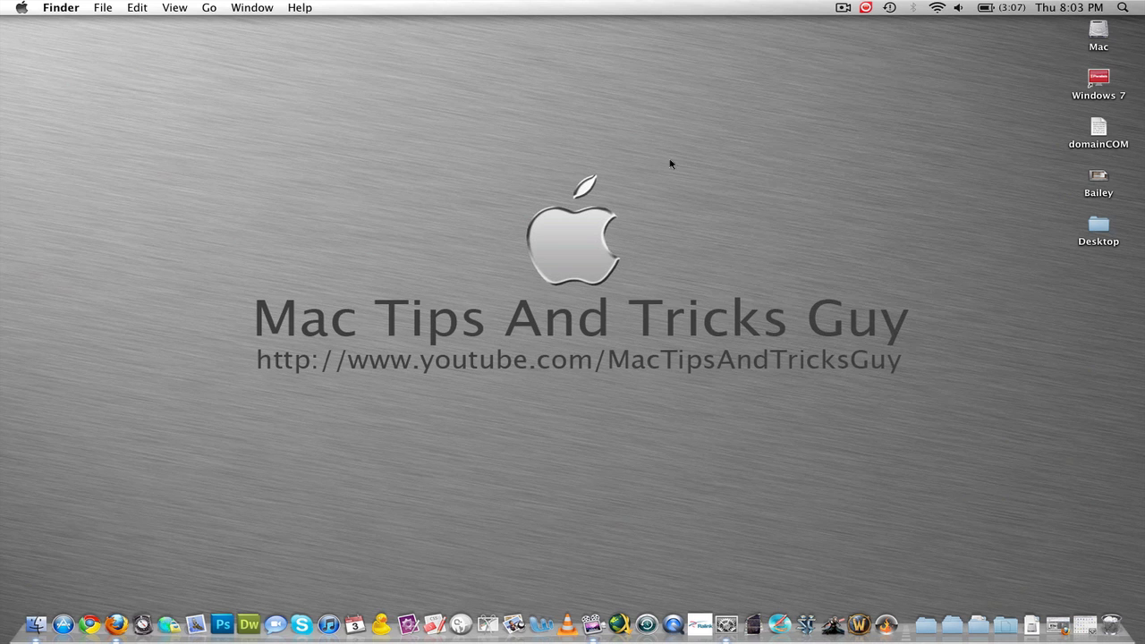
mouse_move(914, 51)
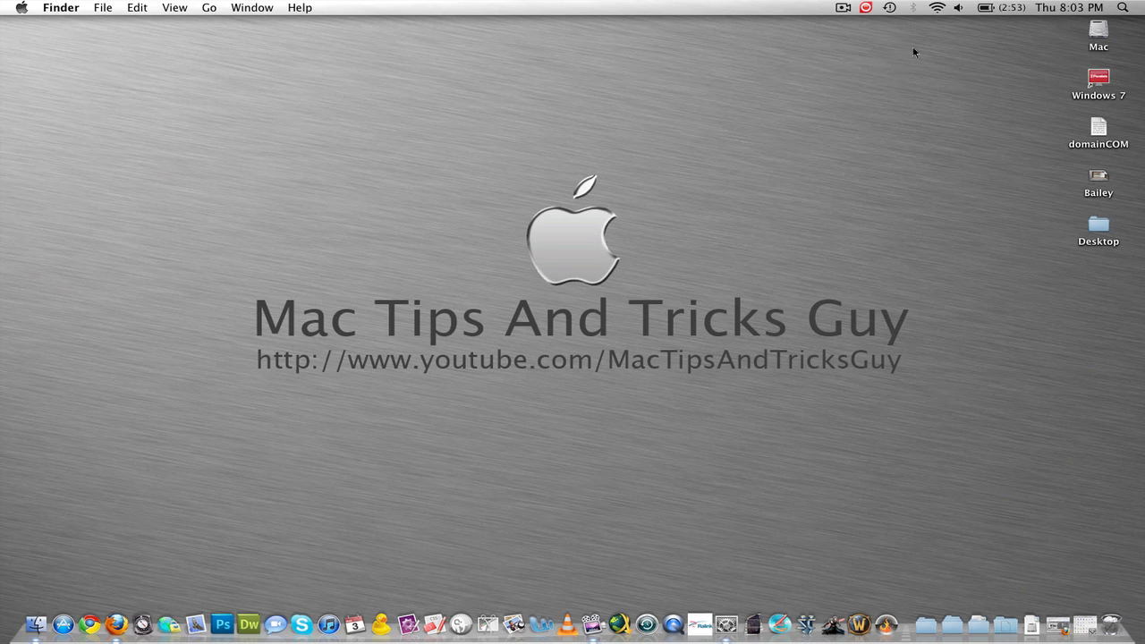
left_click(937, 7)
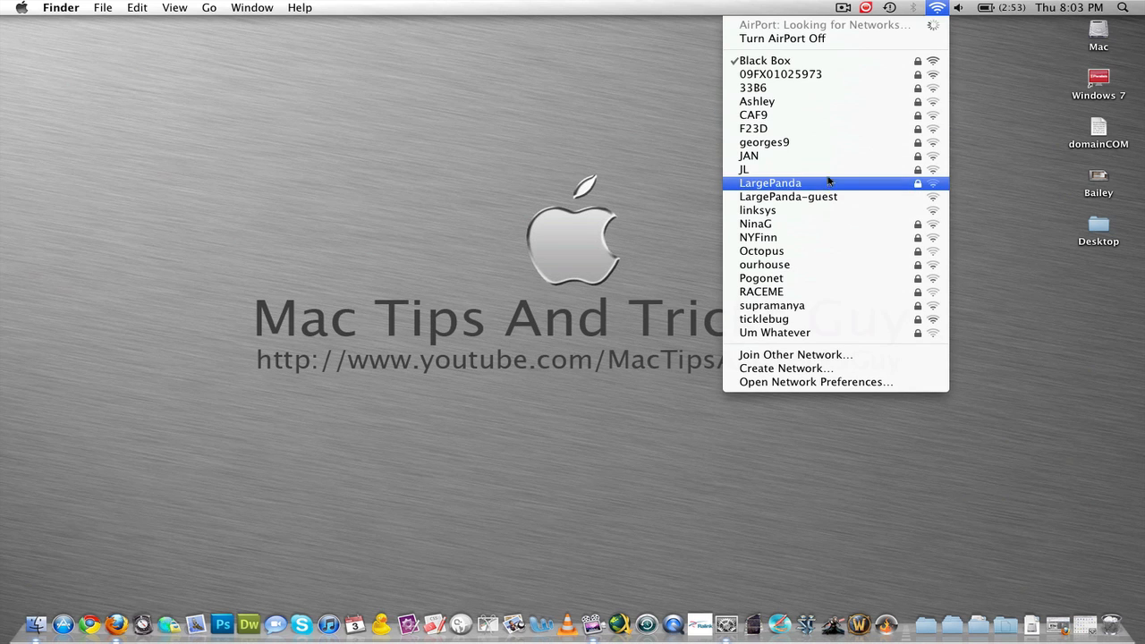
mouse_move(622, 170)
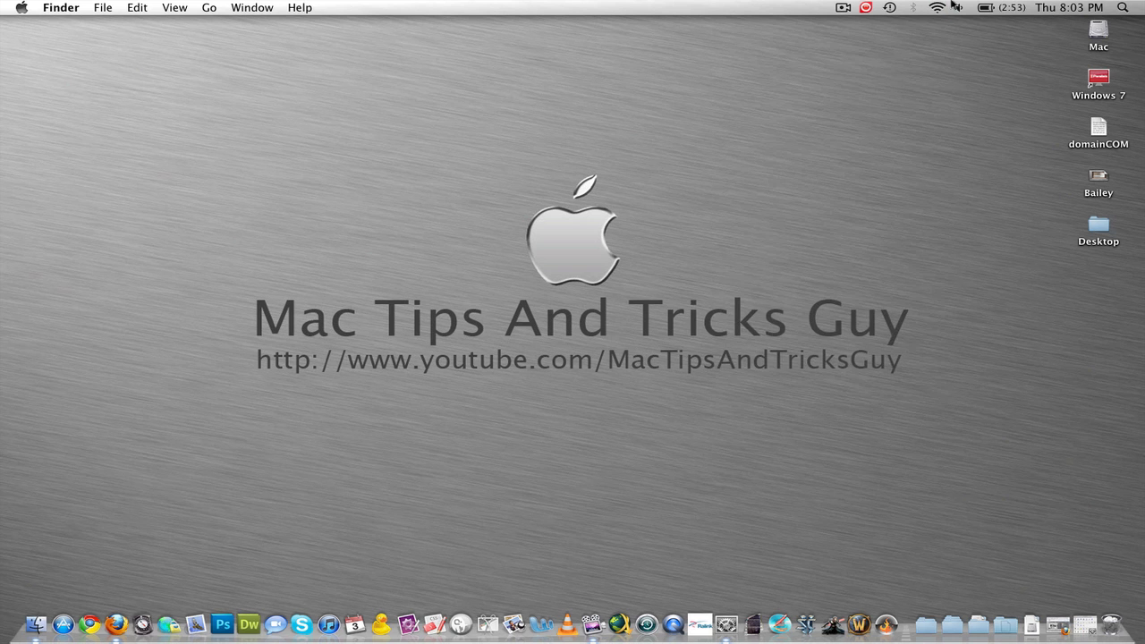
left_click(937, 7)
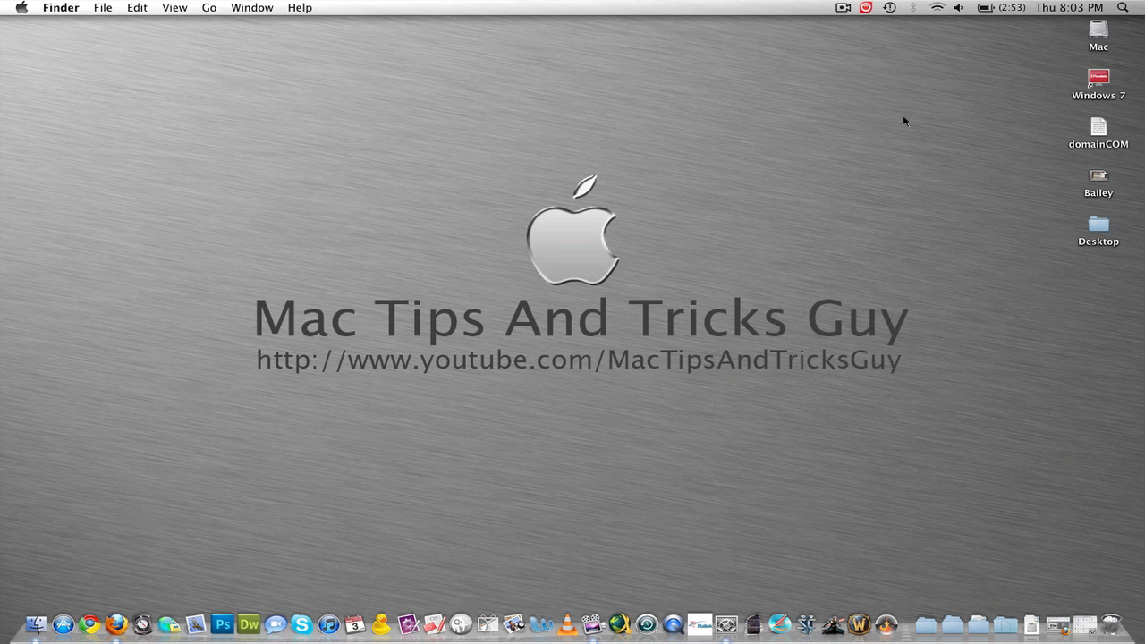
mouse_move(914, 95)
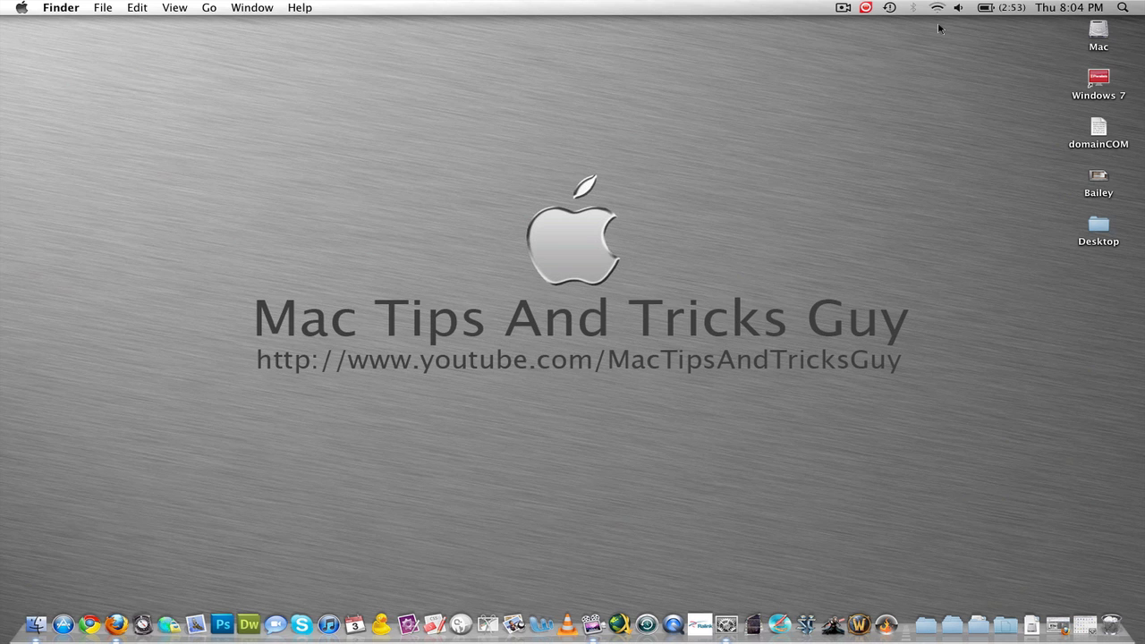
mouse_move(938, 18)
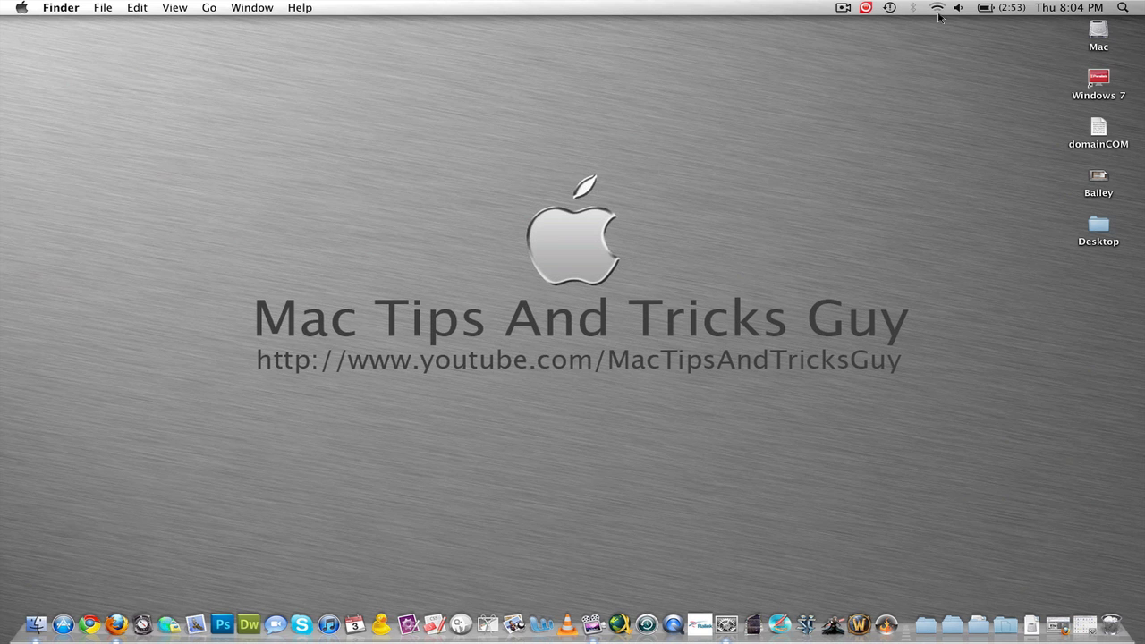
mouse_move(652, 52)
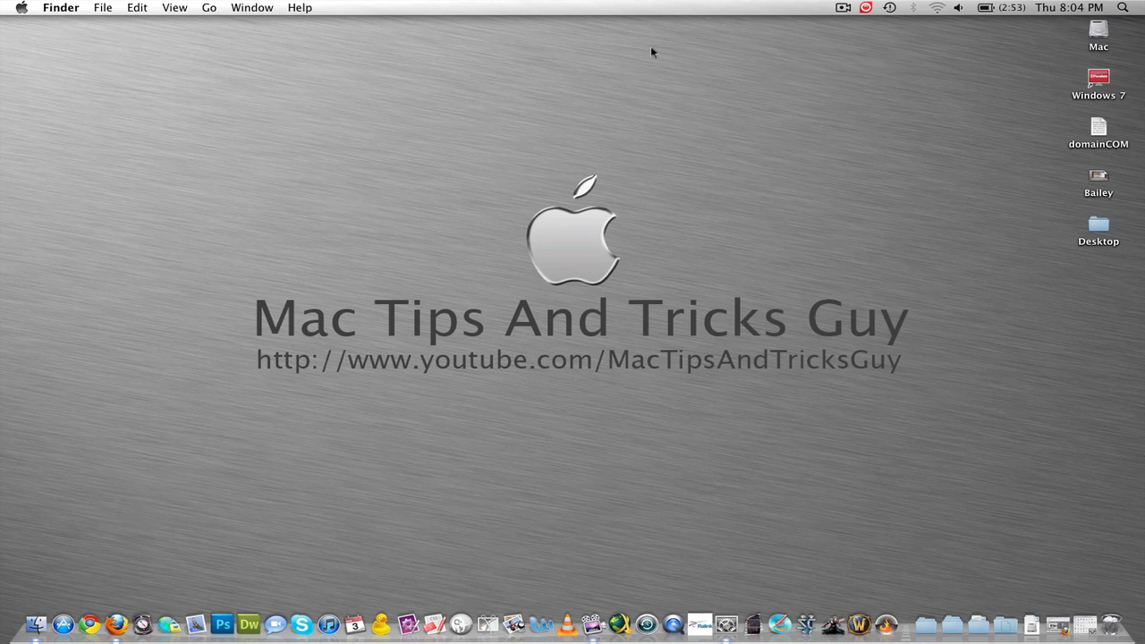
Choose Open Network Preferences from the AirPort menu
left_click(937, 8)
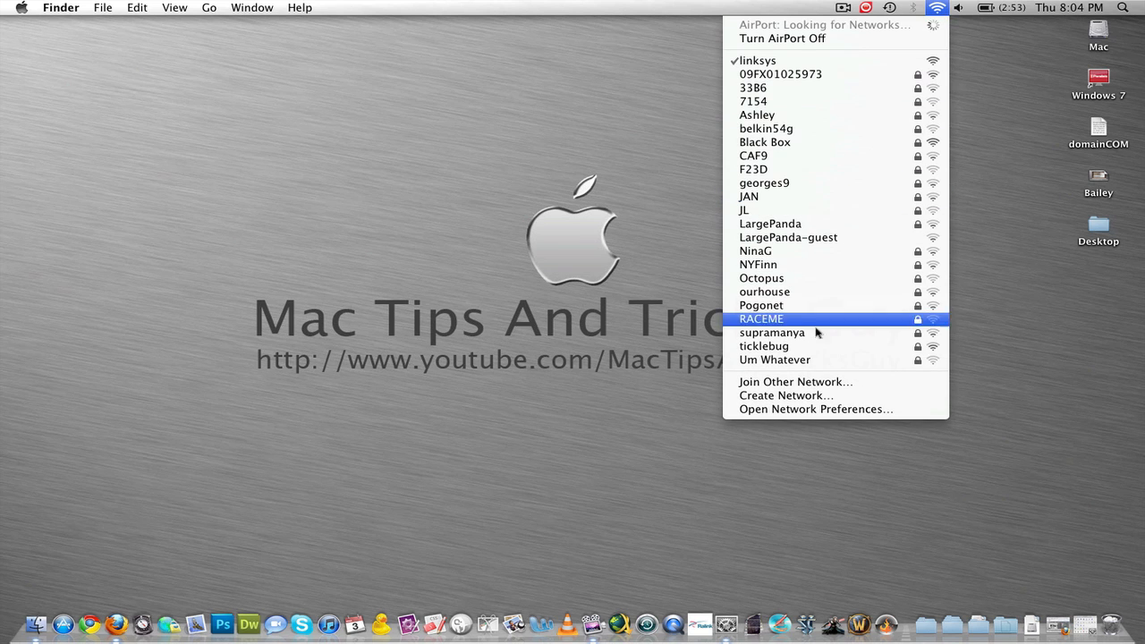
mouse_move(801, 409)
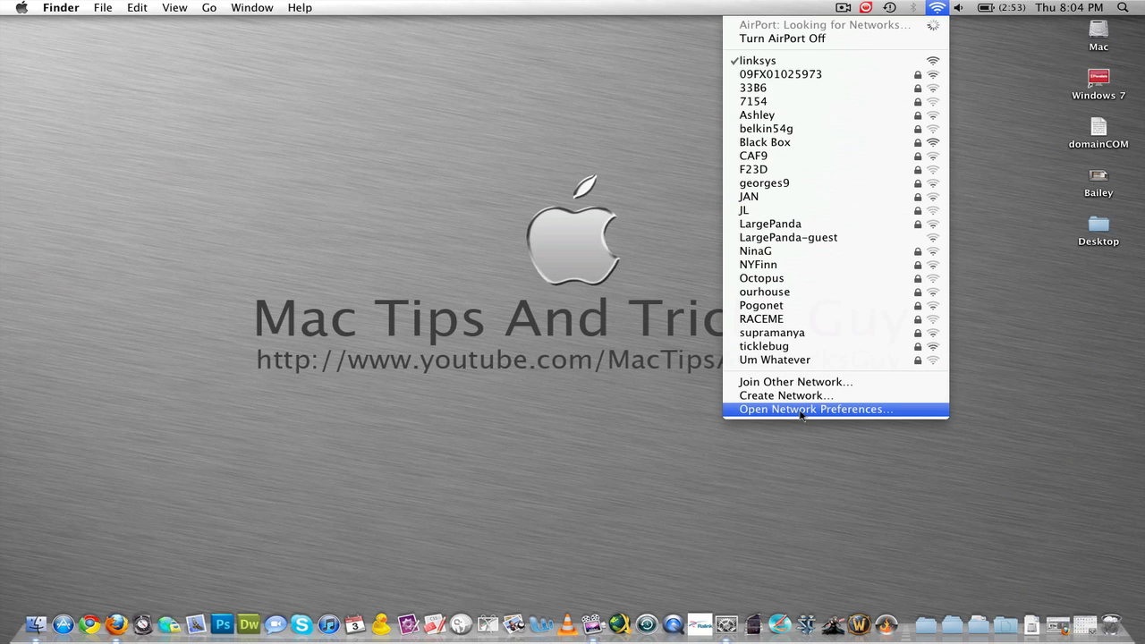
left_click(814, 409)
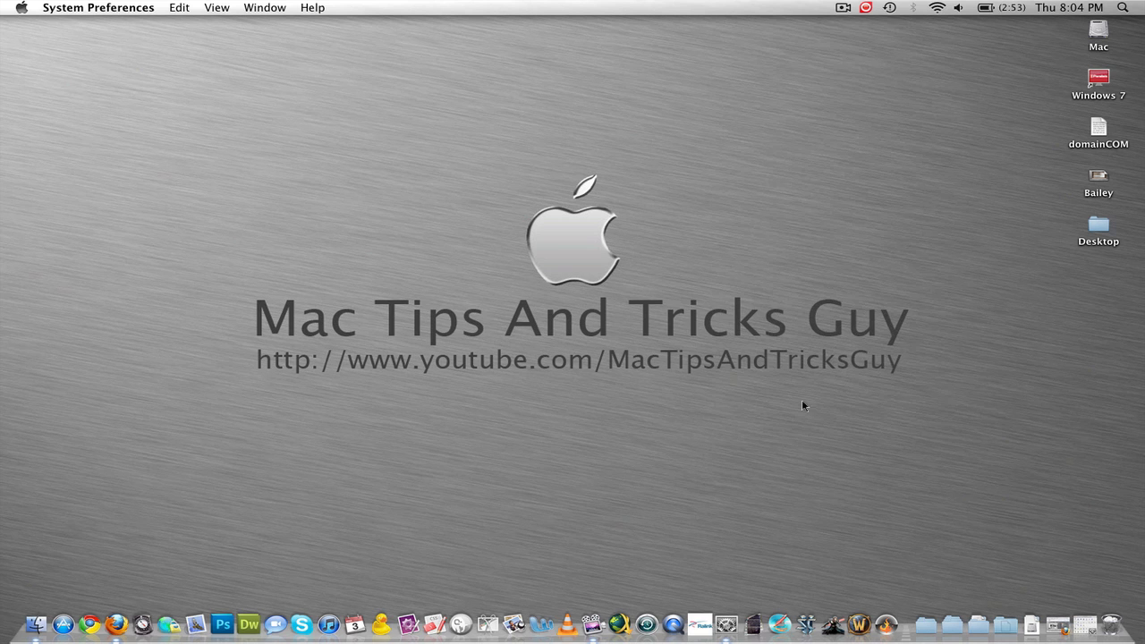
Open the Advanced AirPort settings from the Network pane
left_click(937, 7)
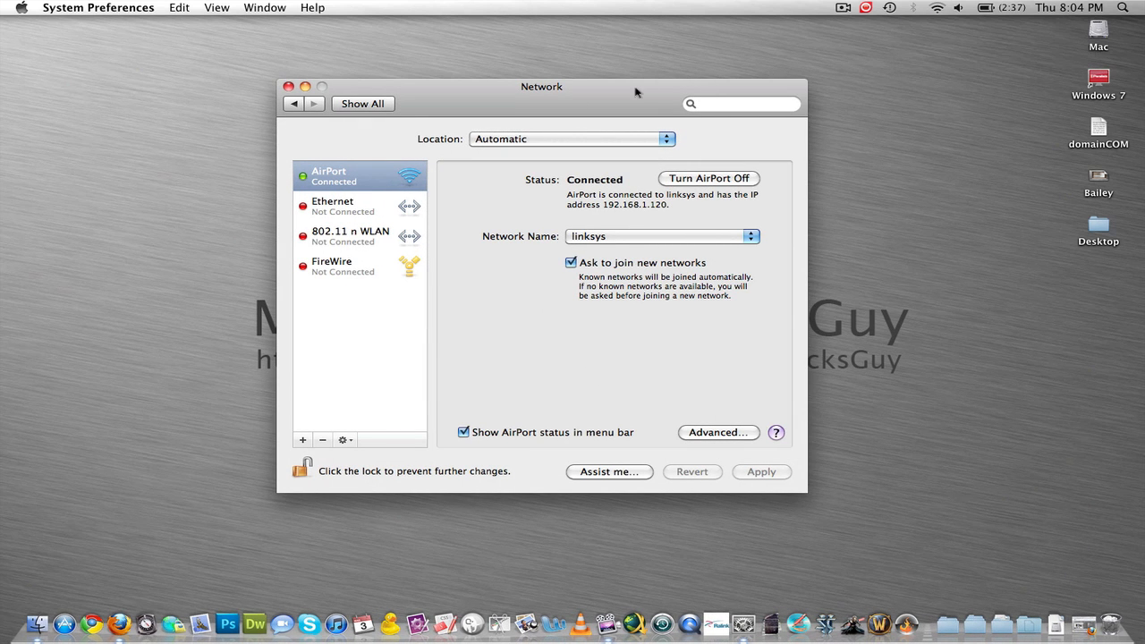
mouse_move(696, 246)
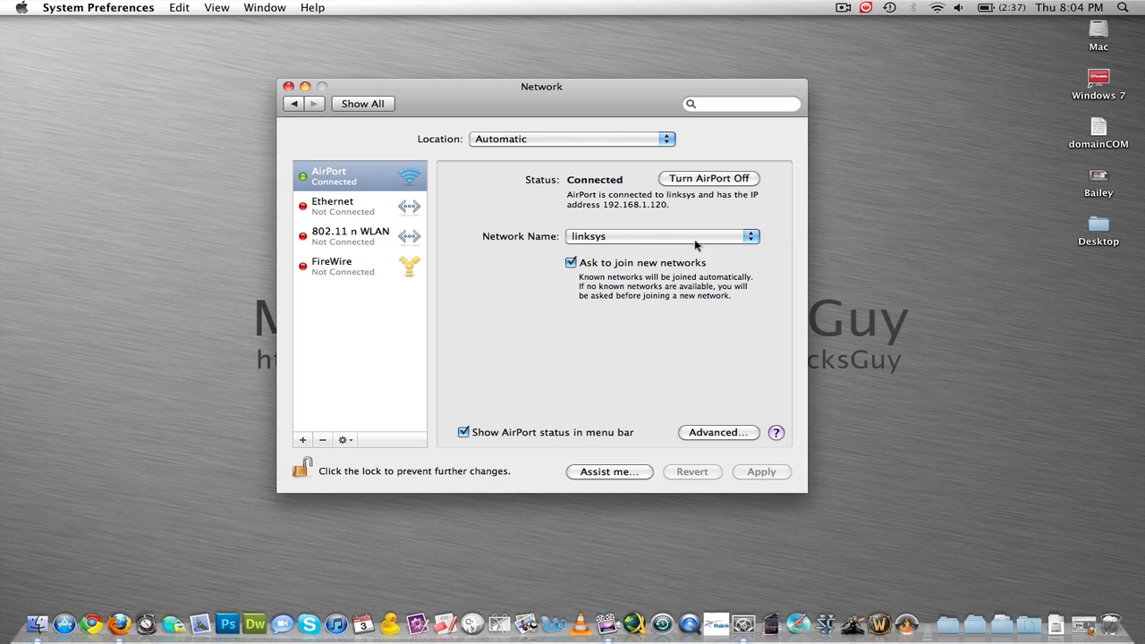
mouse_move(658, 246)
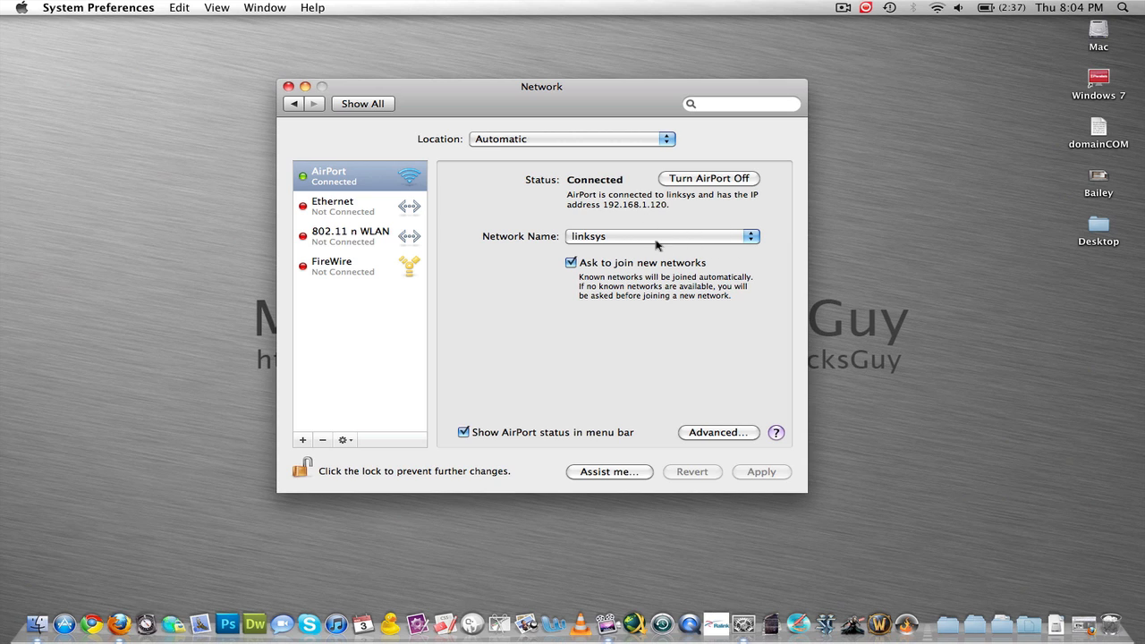
mouse_move(721, 439)
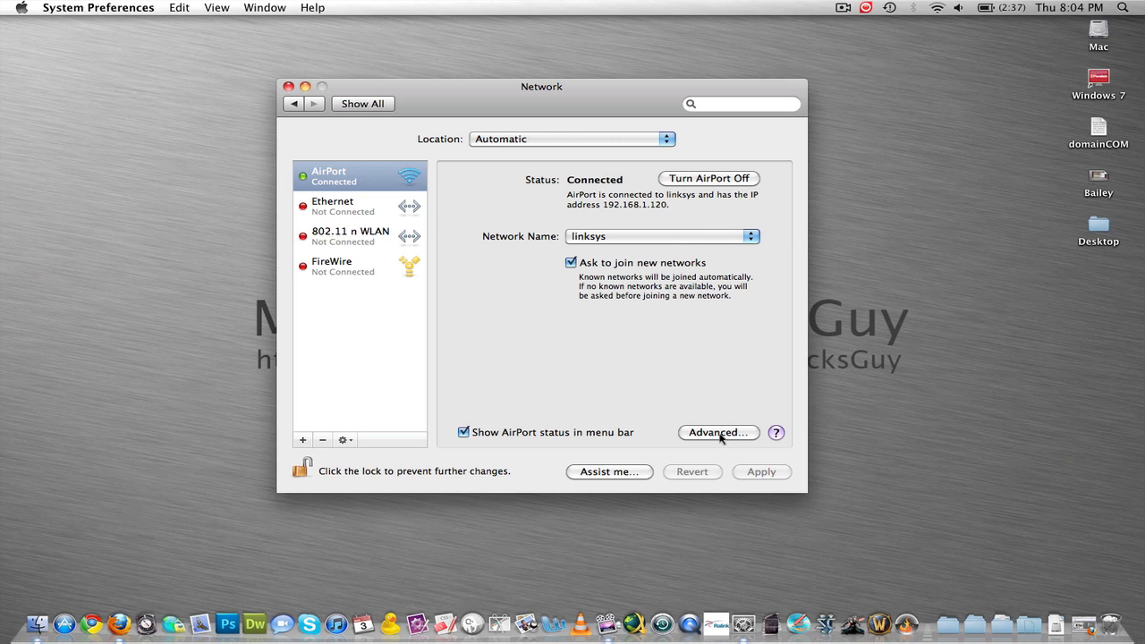
left_click(717, 433)
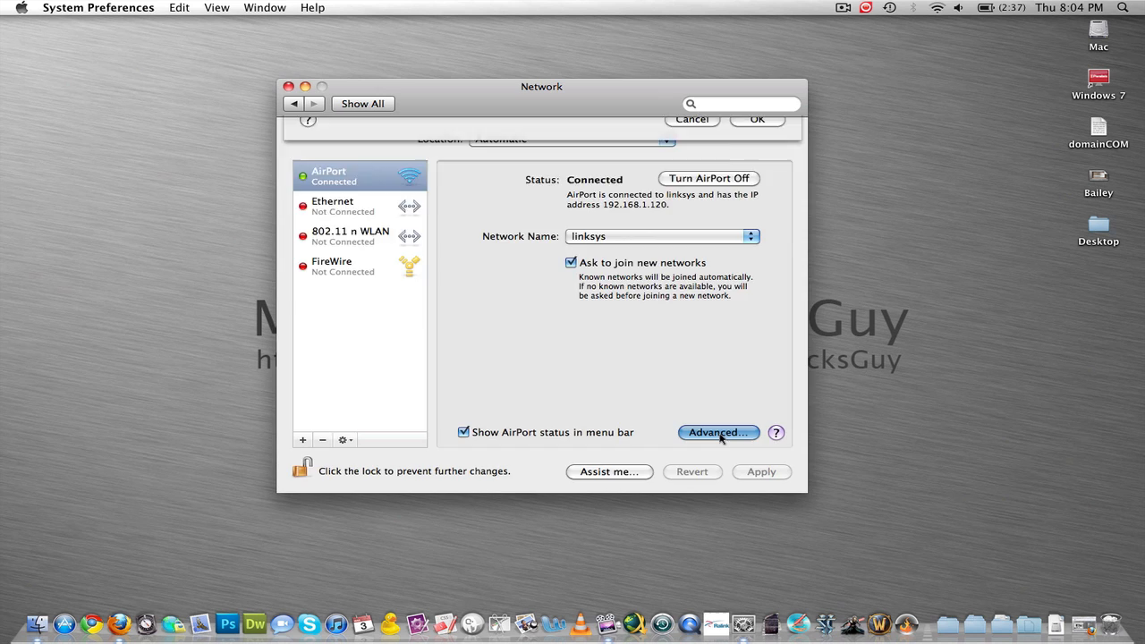
Select linksys in the Preferred Networks list, then glance at the AirPort menu
left_click(719, 432)
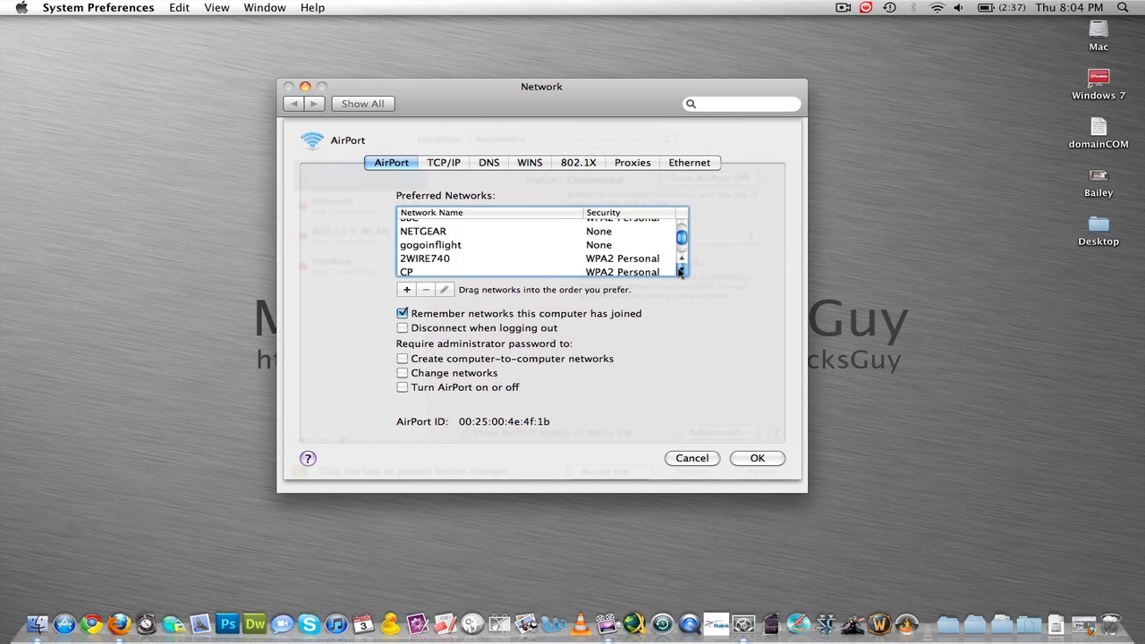
scroll("down", 3)
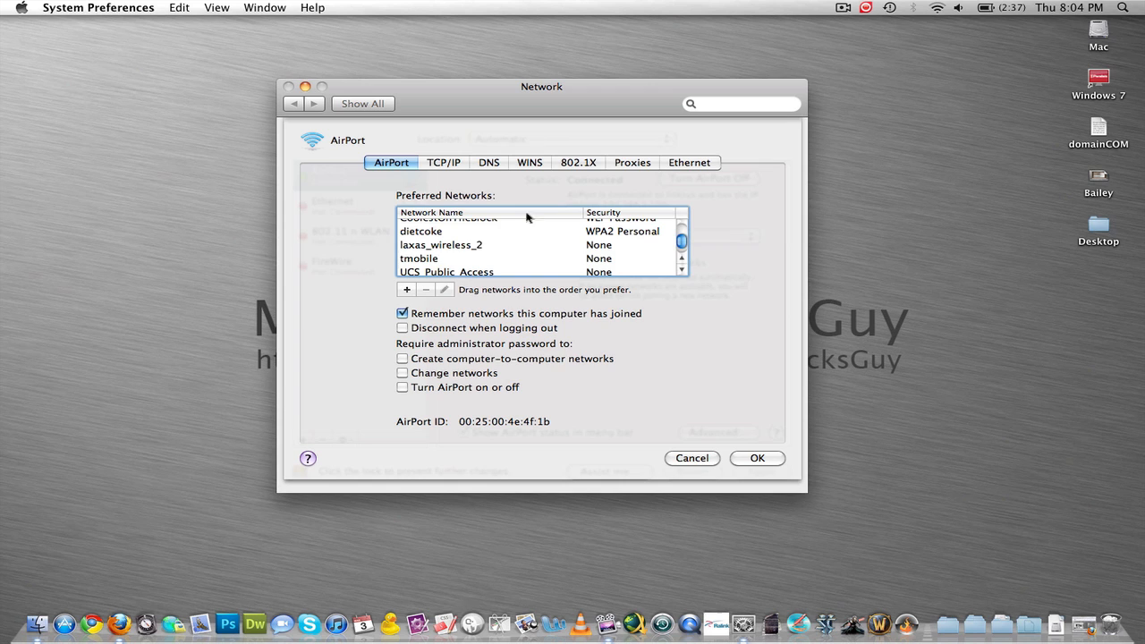
scroll("down", 3)
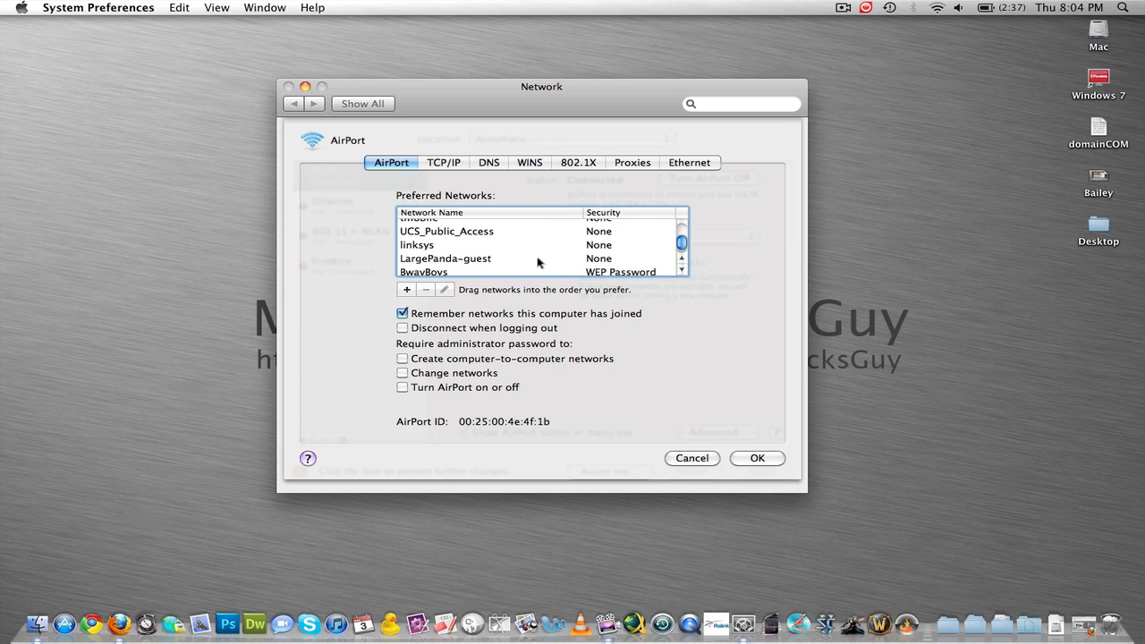
left_click(417, 244)
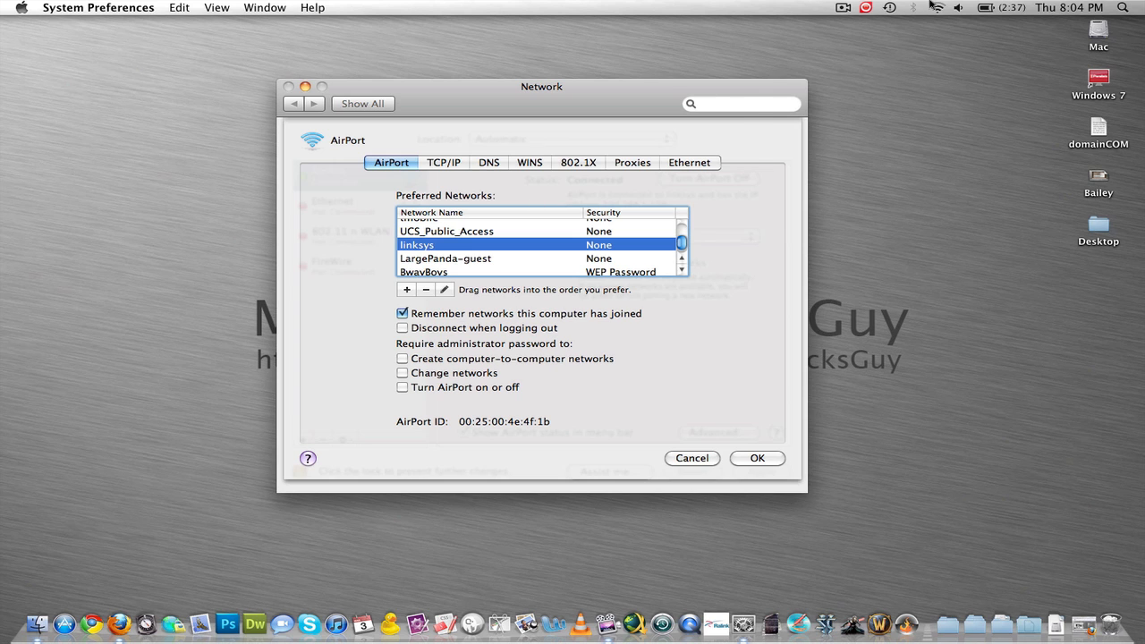
left_click(937, 7)
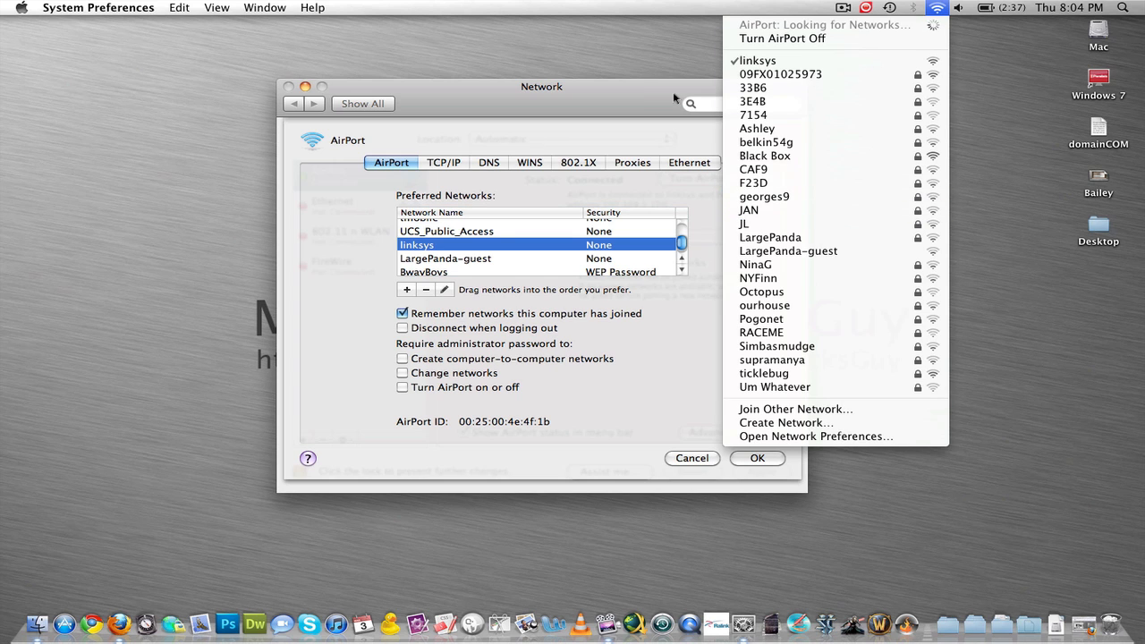
left_click(553, 146)
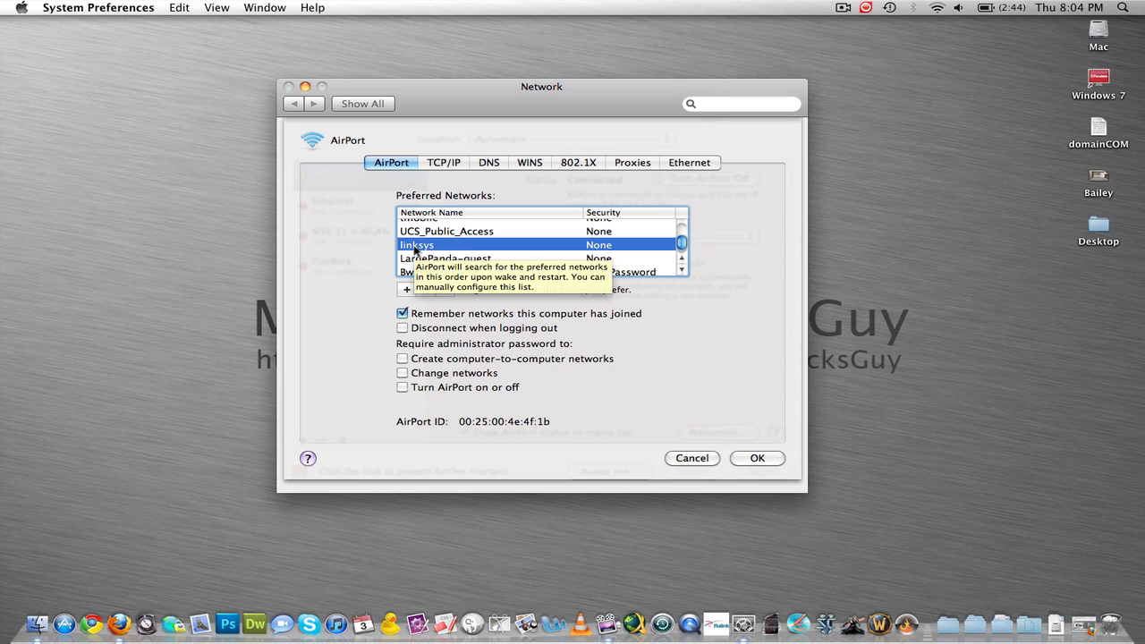
mouse_move(426, 289)
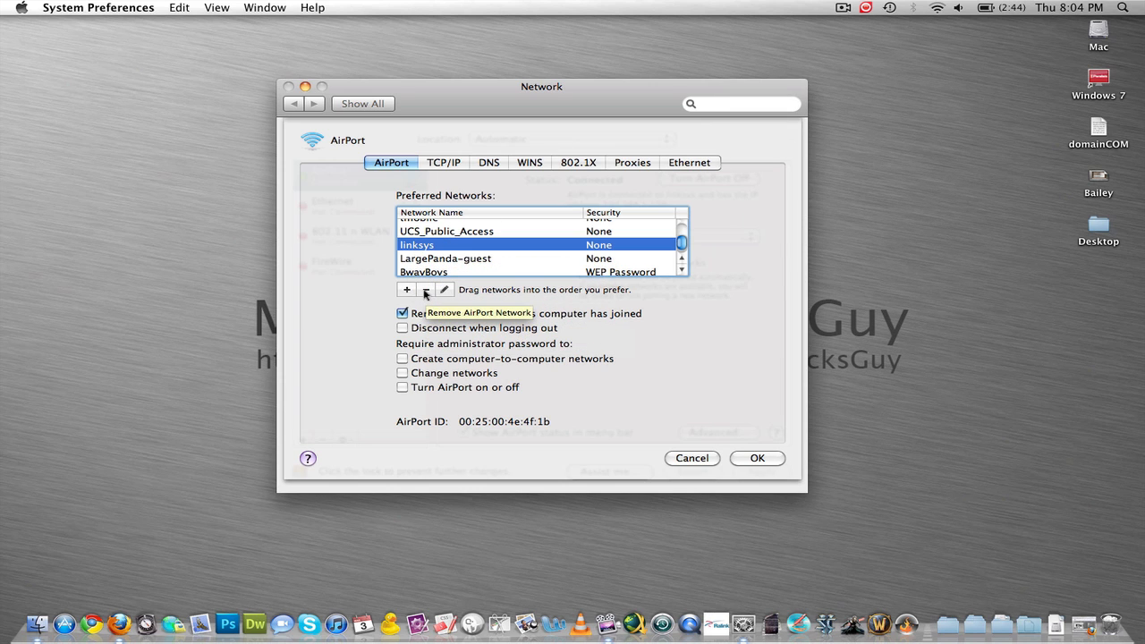
Remove linksys from Preferred Networks, confirm with OK, and apply the change
left_click(426, 289)
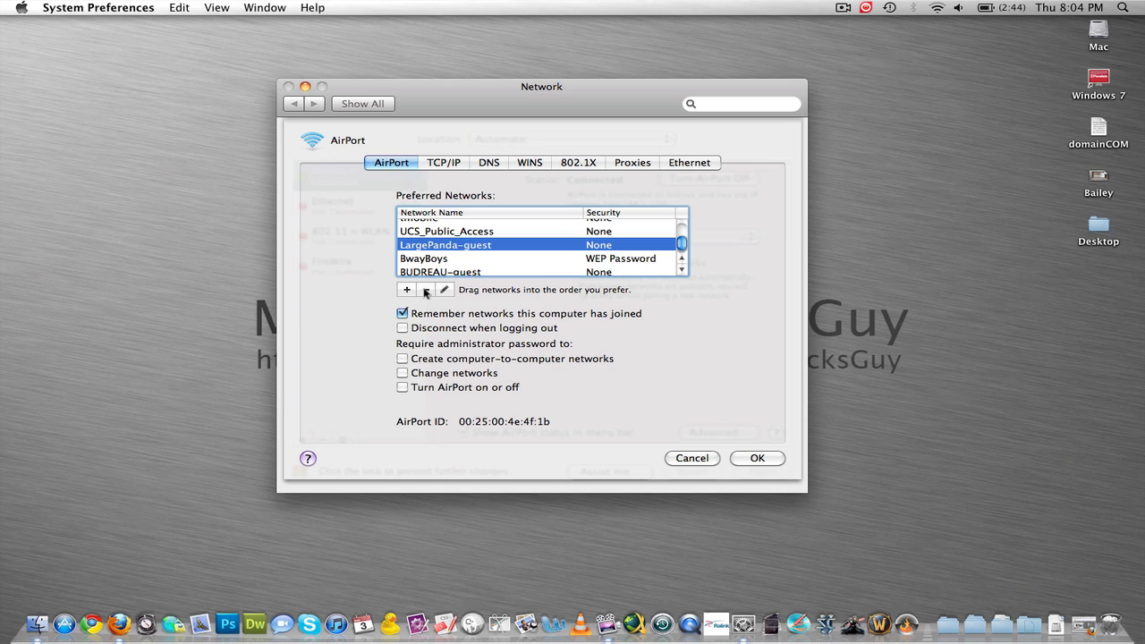
mouse_move(768, 458)
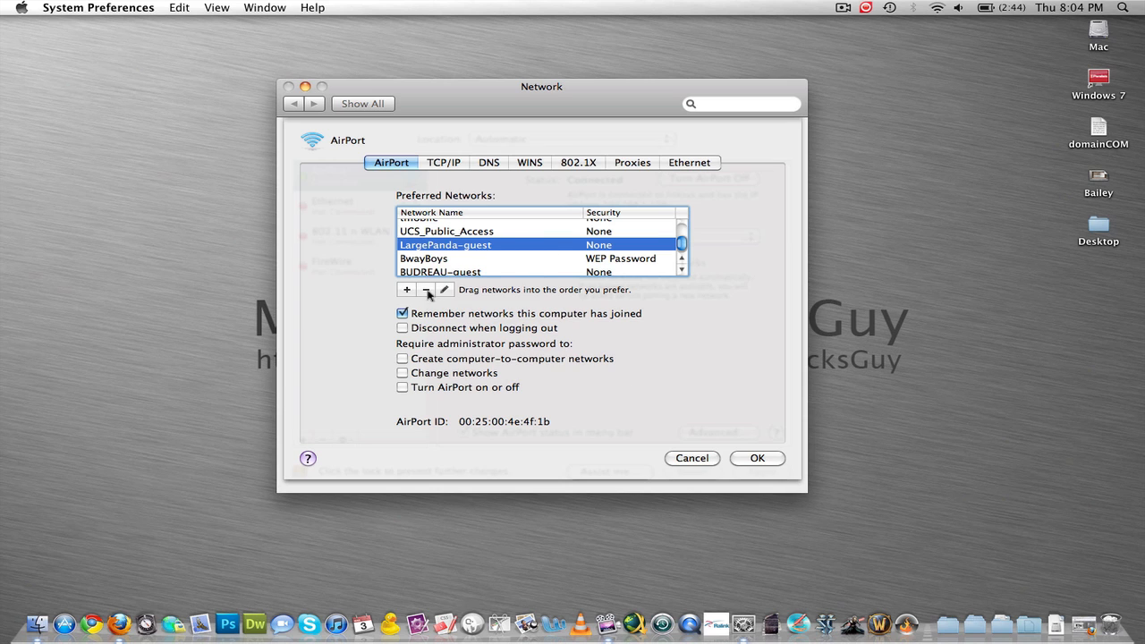
left_click(756, 458)
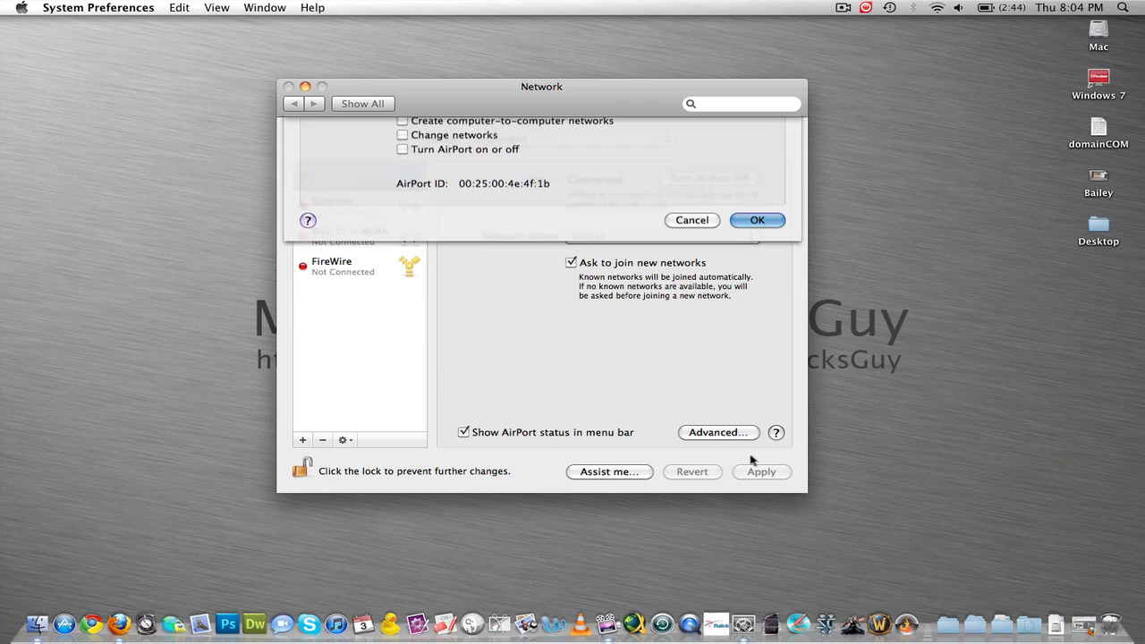
left_click(757, 220)
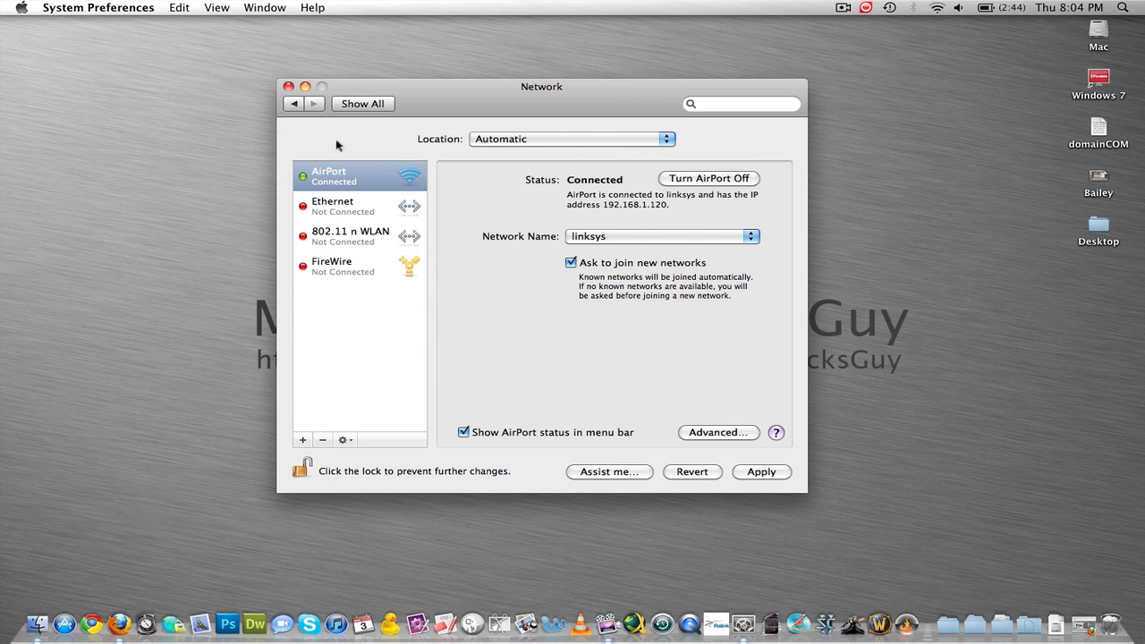
Join the Black Box wireless network from the AirPort menu
left_click(938, 7)
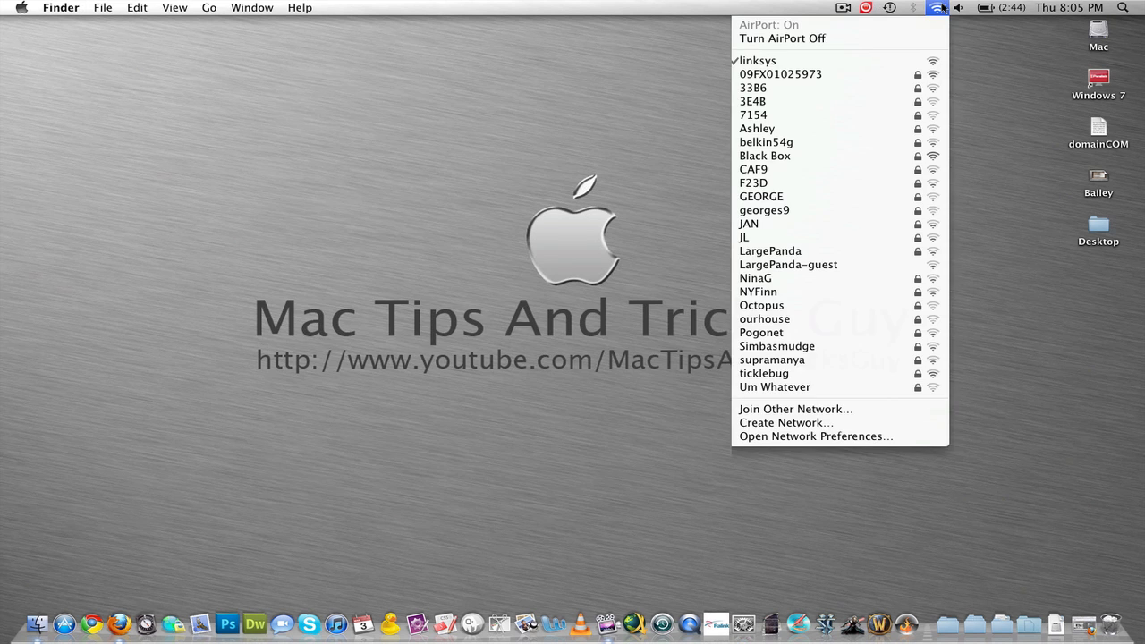
left_click(765, 155)
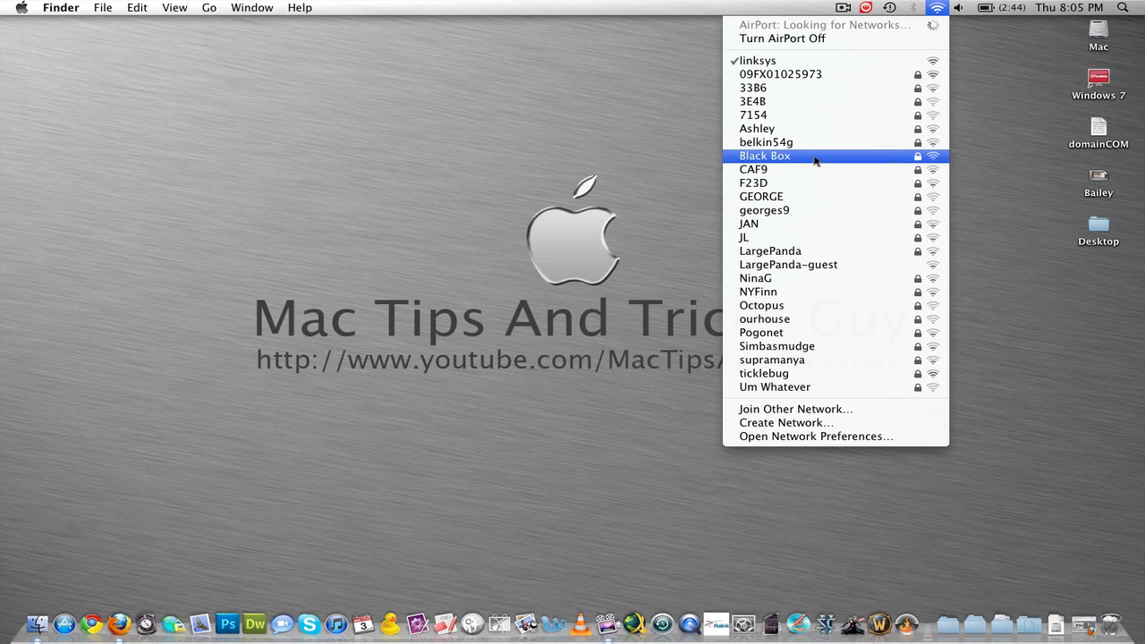